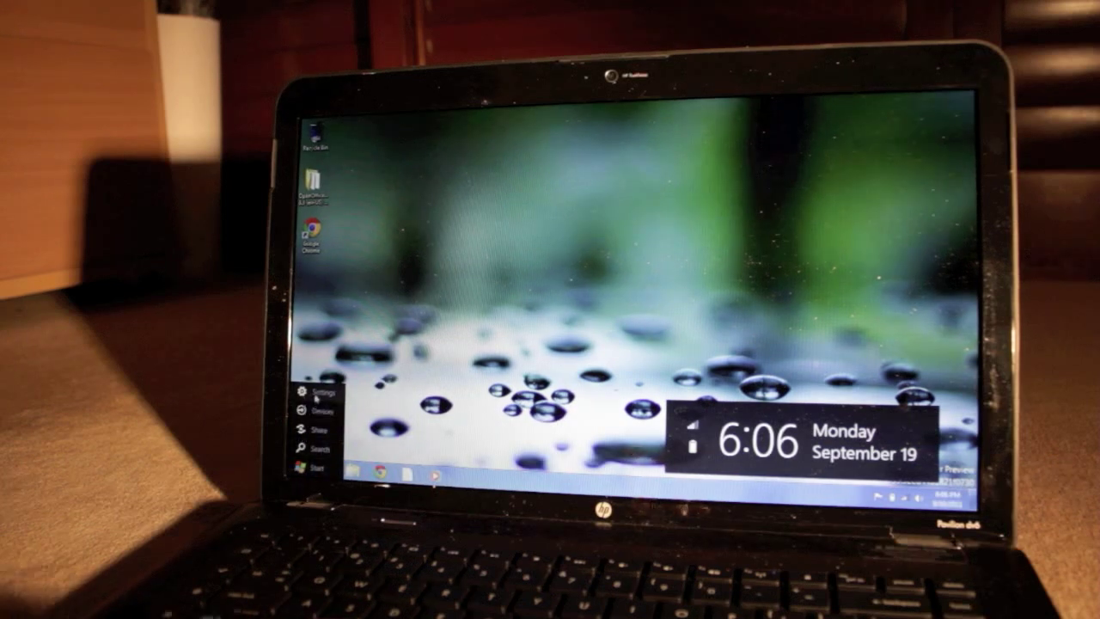
Return from the desktop to the Start screen via the Start charm.
left_click(319, 392)
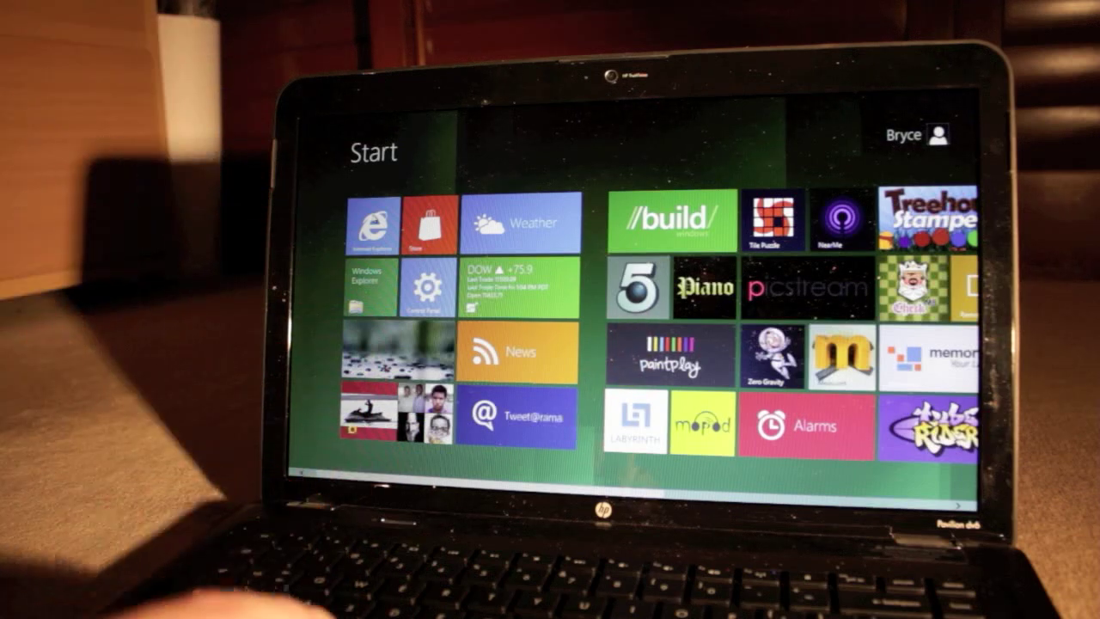
Launch the Stocks app from its DOW/NASDAQ live tile.
left_click(671, 222)
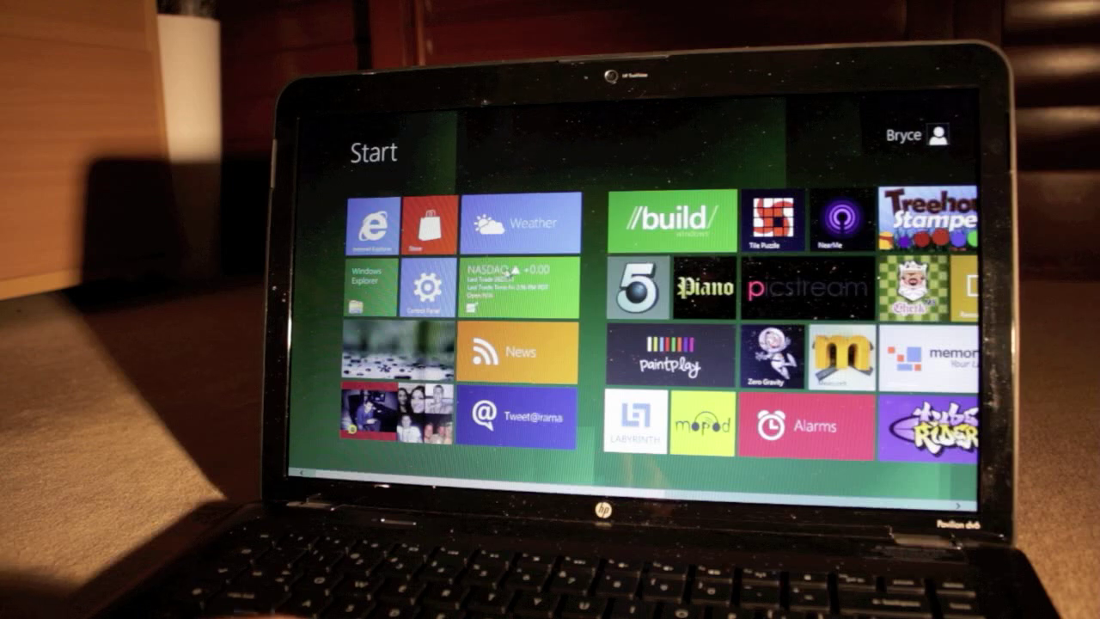
left_click(514, 286)
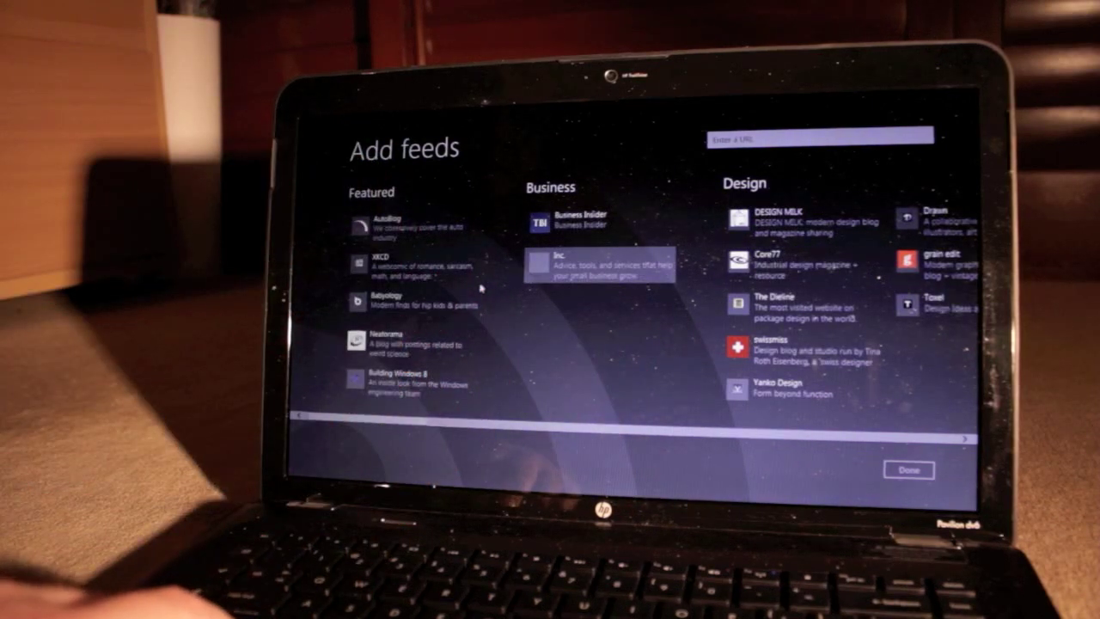
Browse the Add feeds list with Featured, Business and Design sources.
left_click(907, 471)
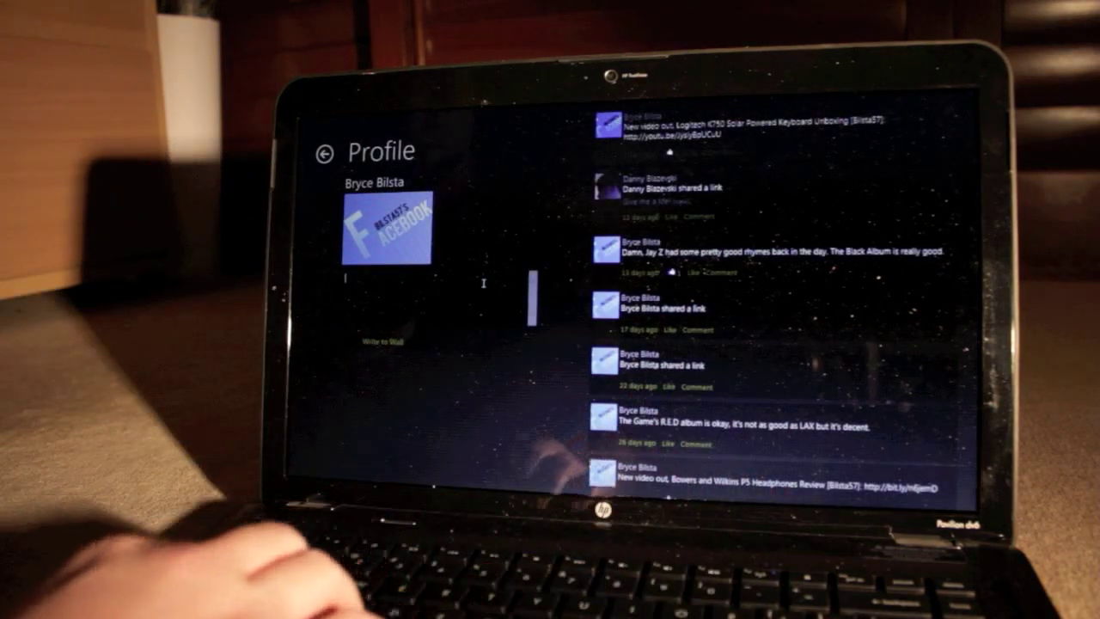
Write 'Test from Windows 8.' in the wall box and publish it to the Facebook wall.
type("Test")
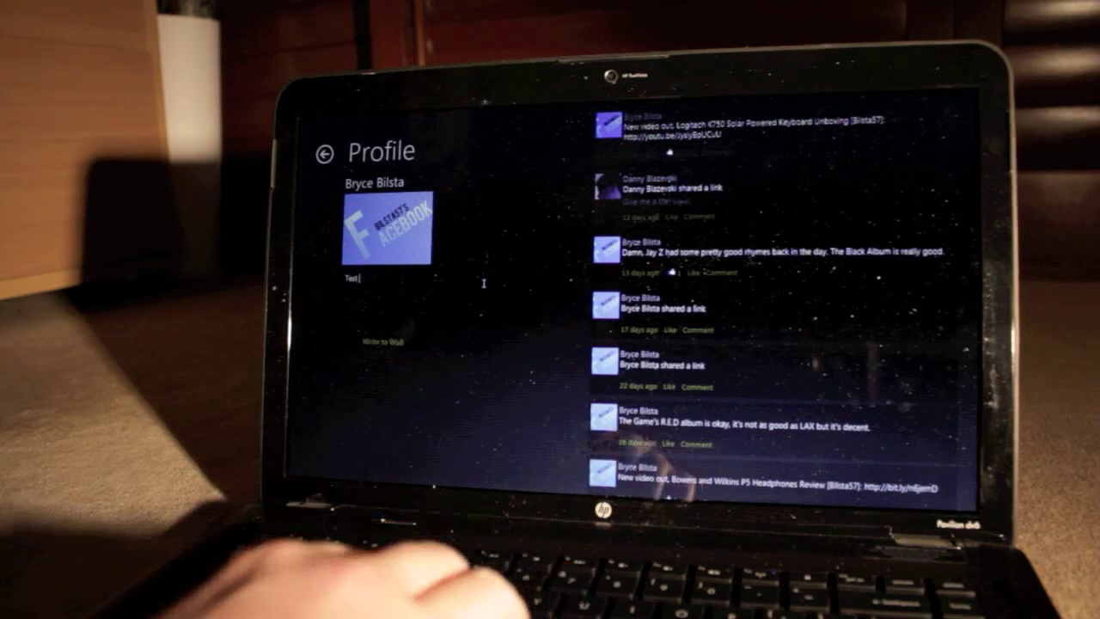
type("from")
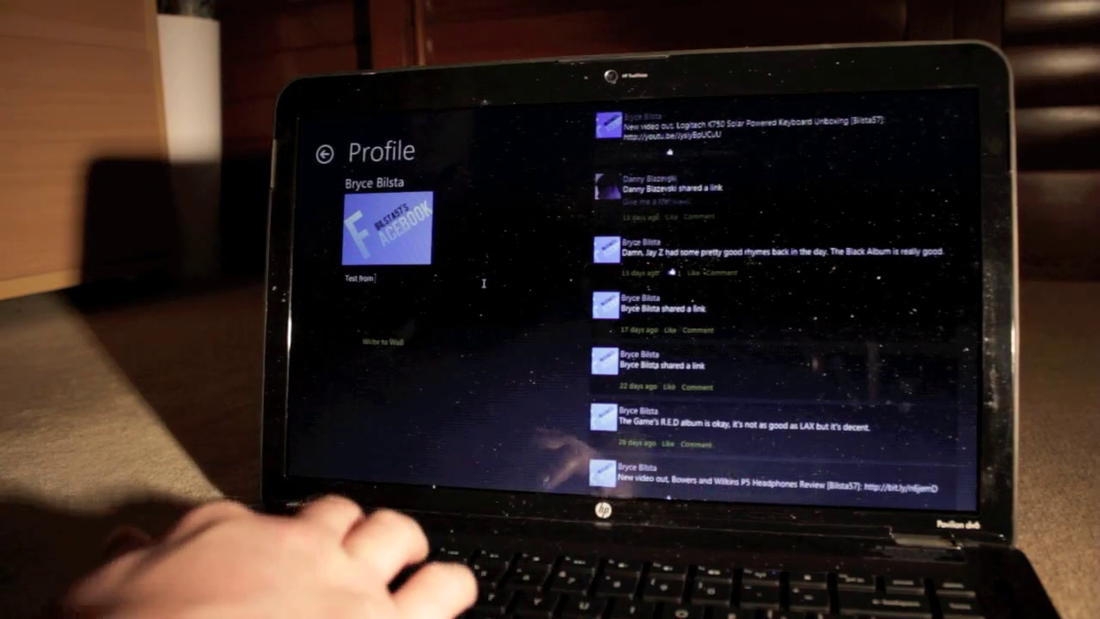
type("Windo")
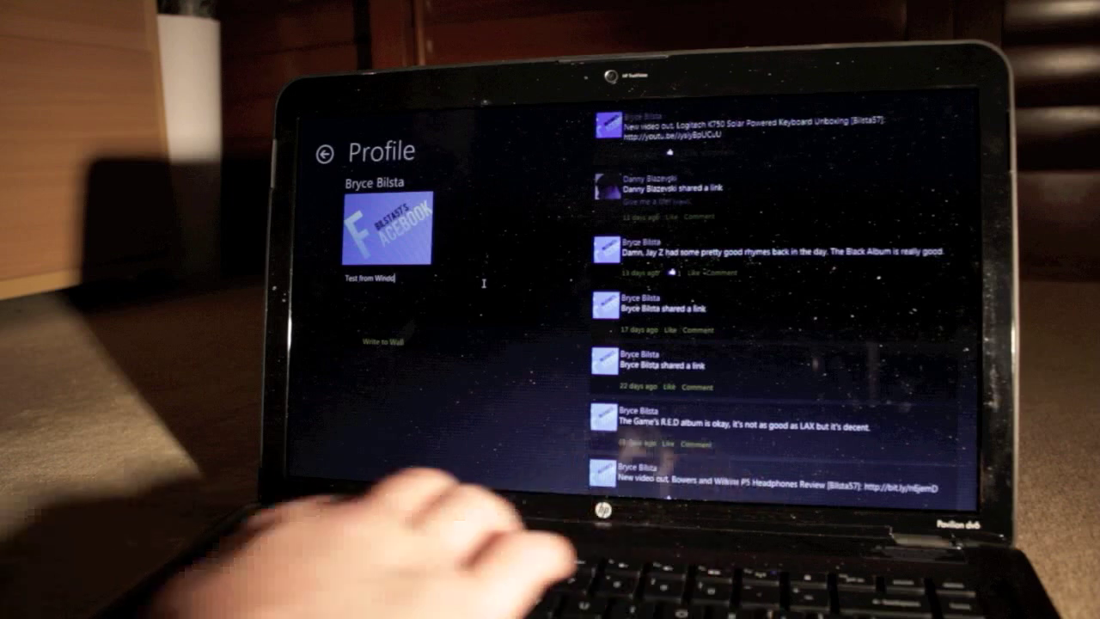
type("ws 8.")
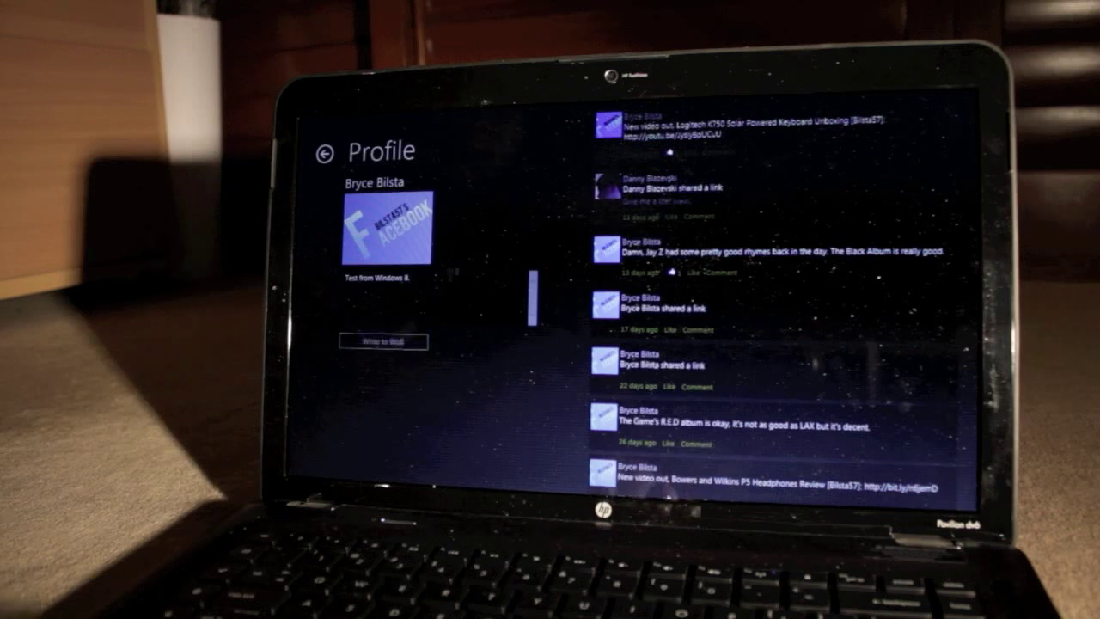
left_click(382, 340)
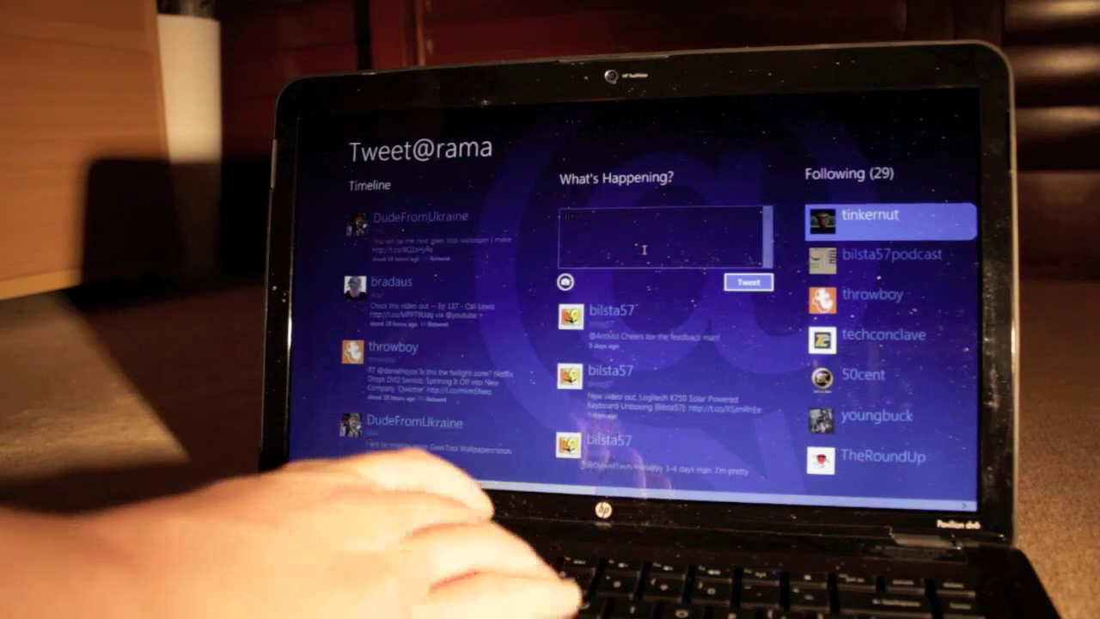
Compose a tweet reading 'Test' in the What's Happening box.
type("Test")
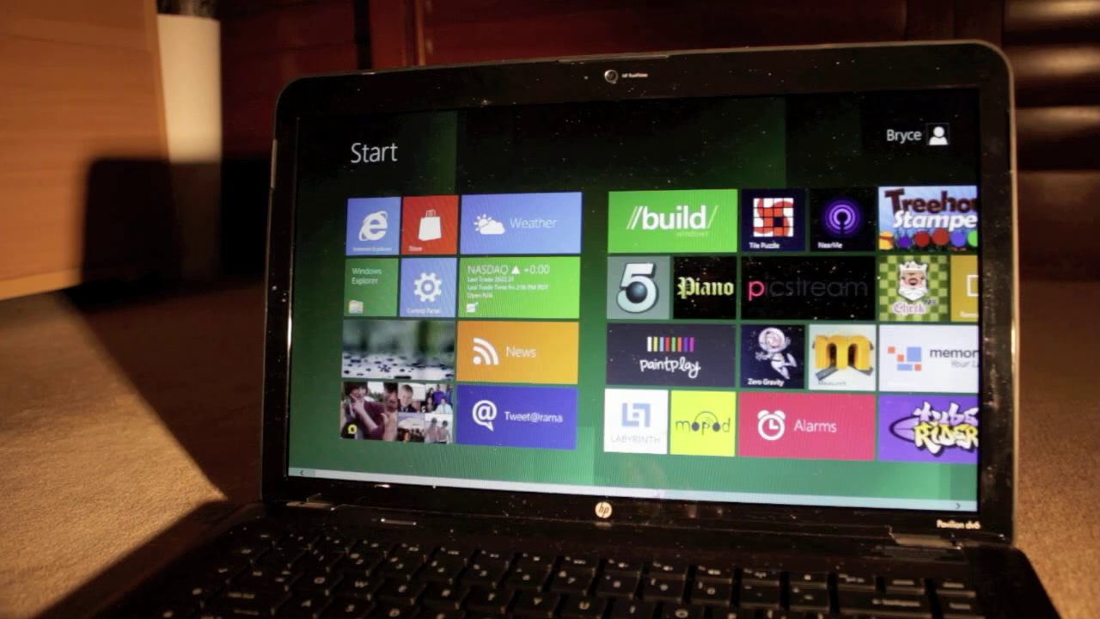
Scroll through the remaining Start screen tiles and launch Control Panel.
scroll("right", 3)
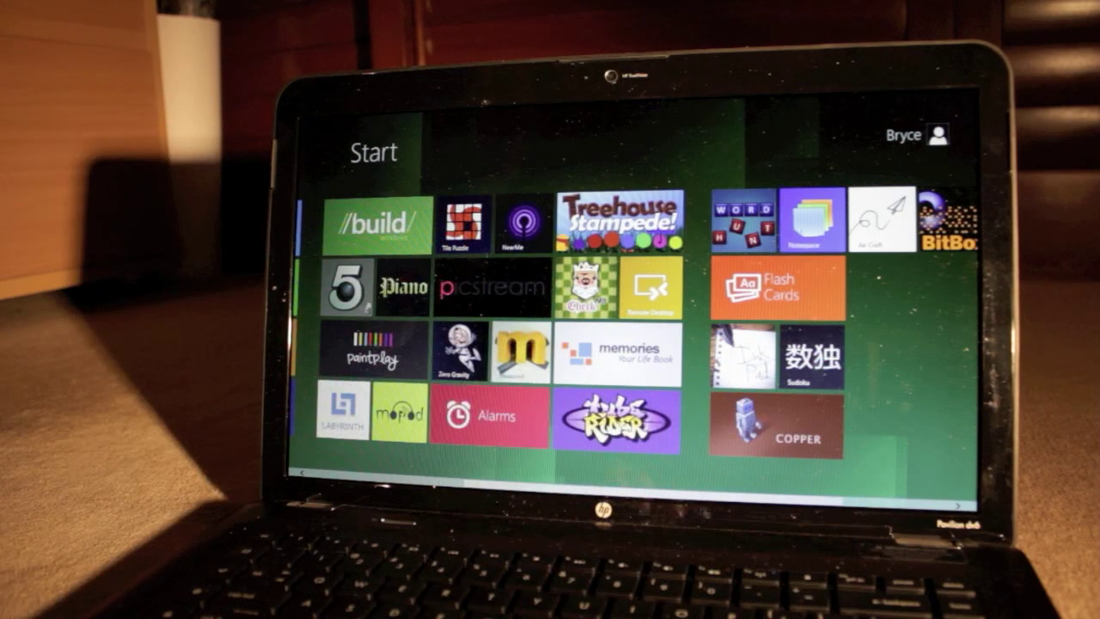
left_click(404, 288)
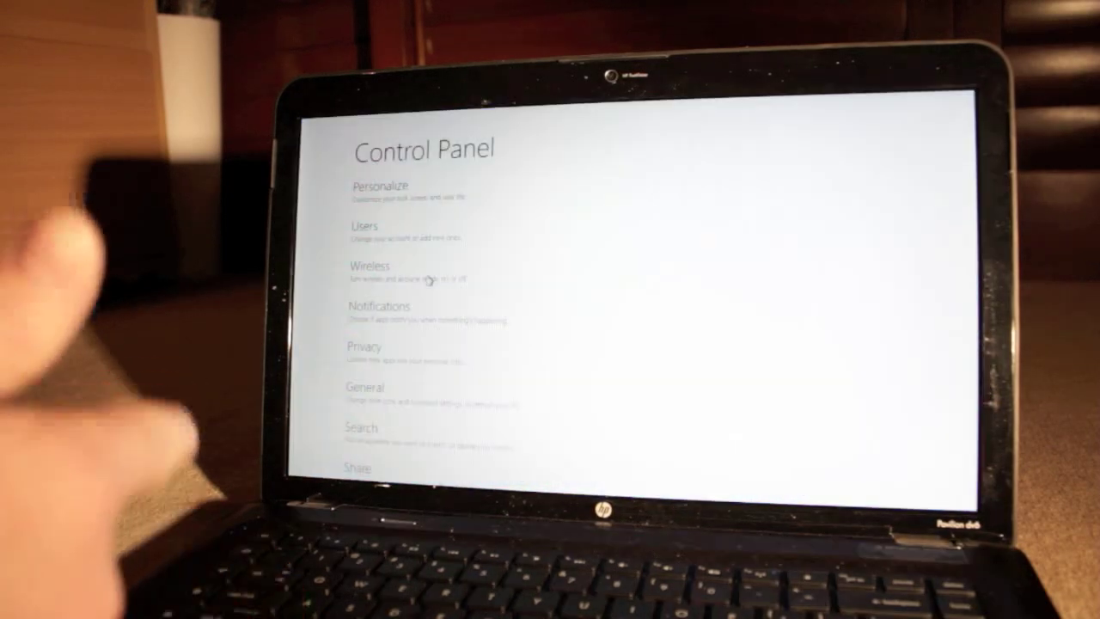
Open Personalize and review the category list from Share to Windows Update.
left_click(382, 186)
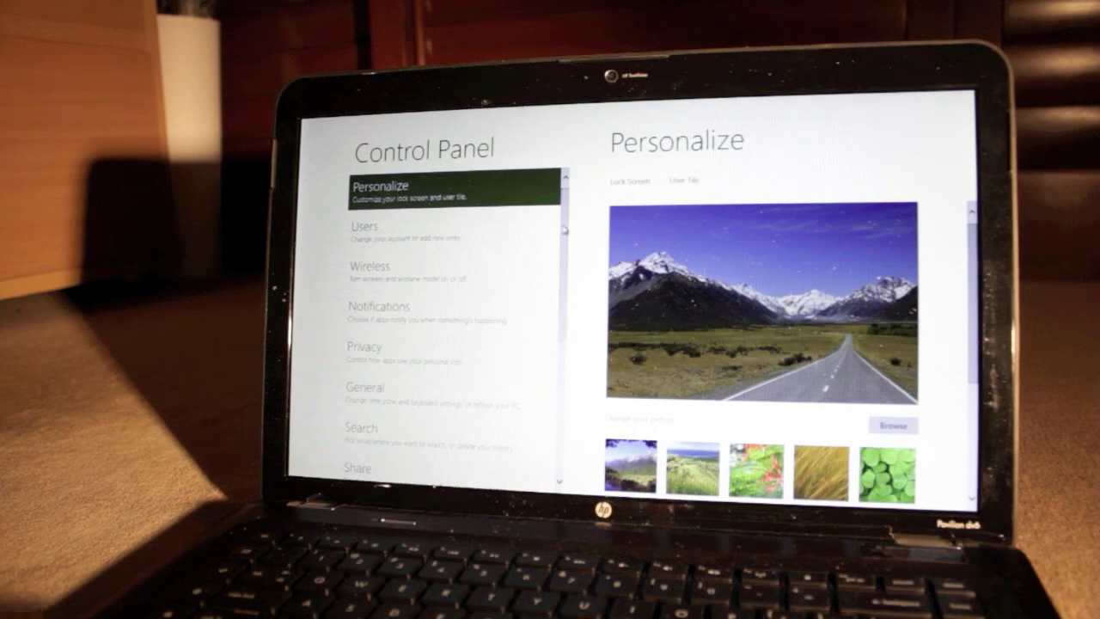
scroll("down", 3)
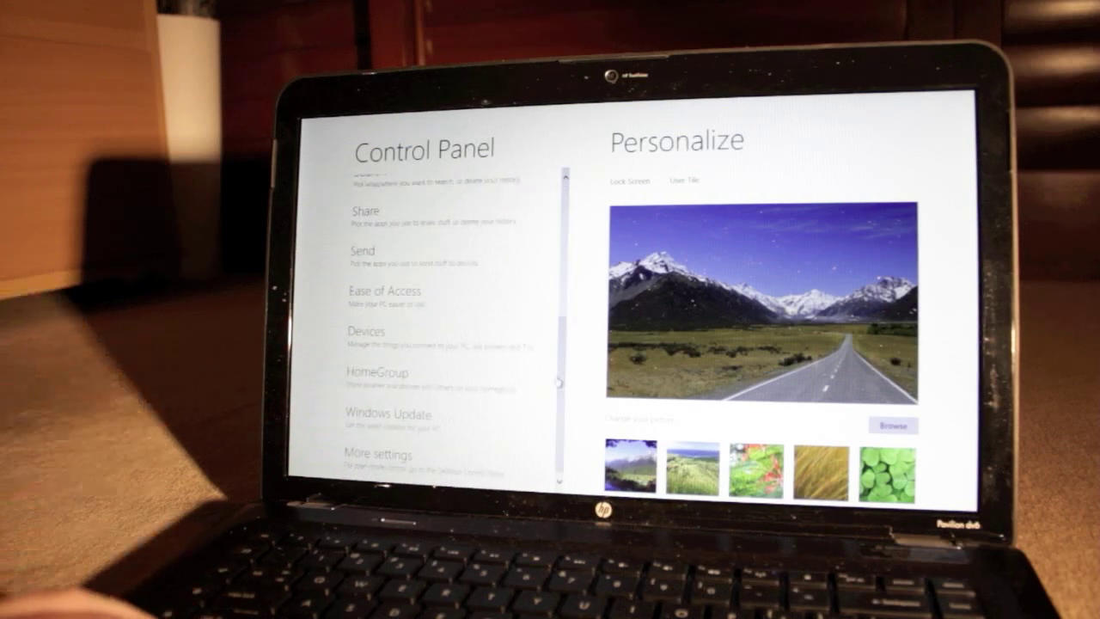
scroll("up", 3)
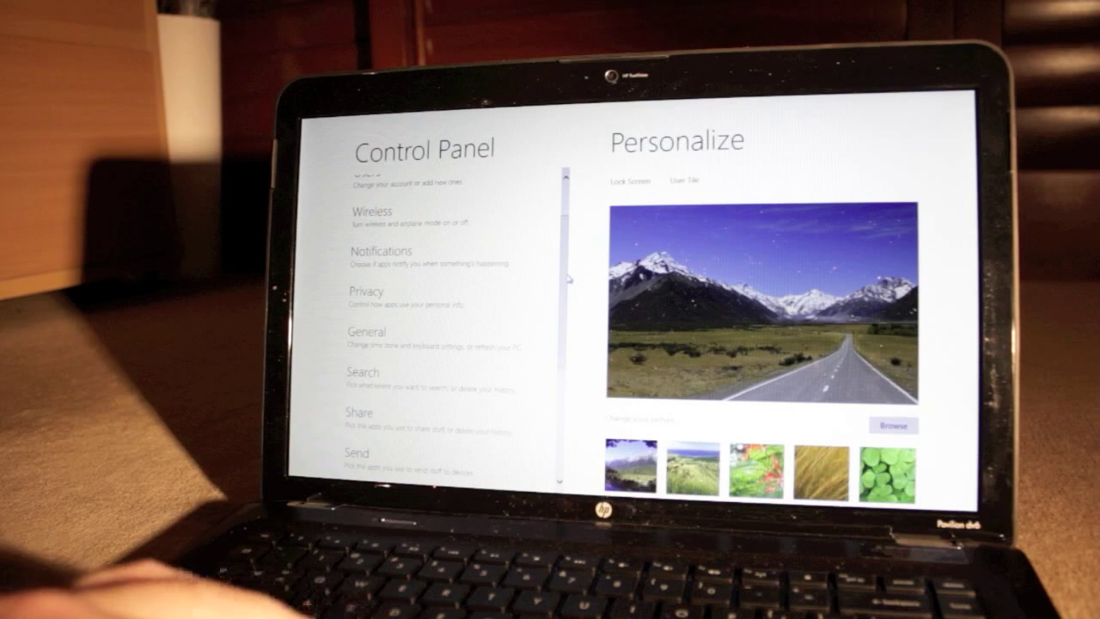